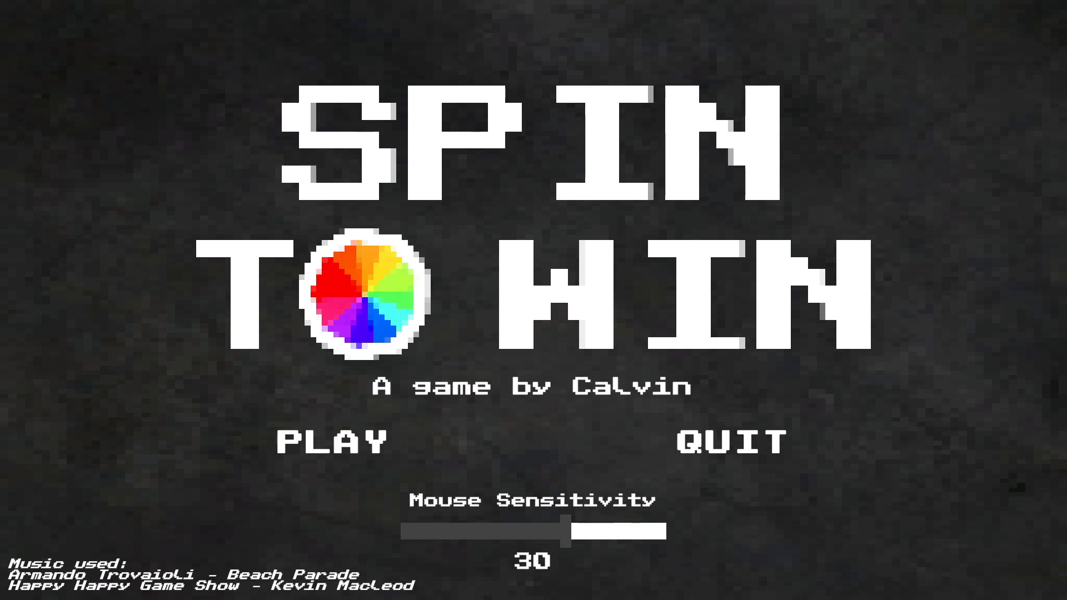
click(328, 441)
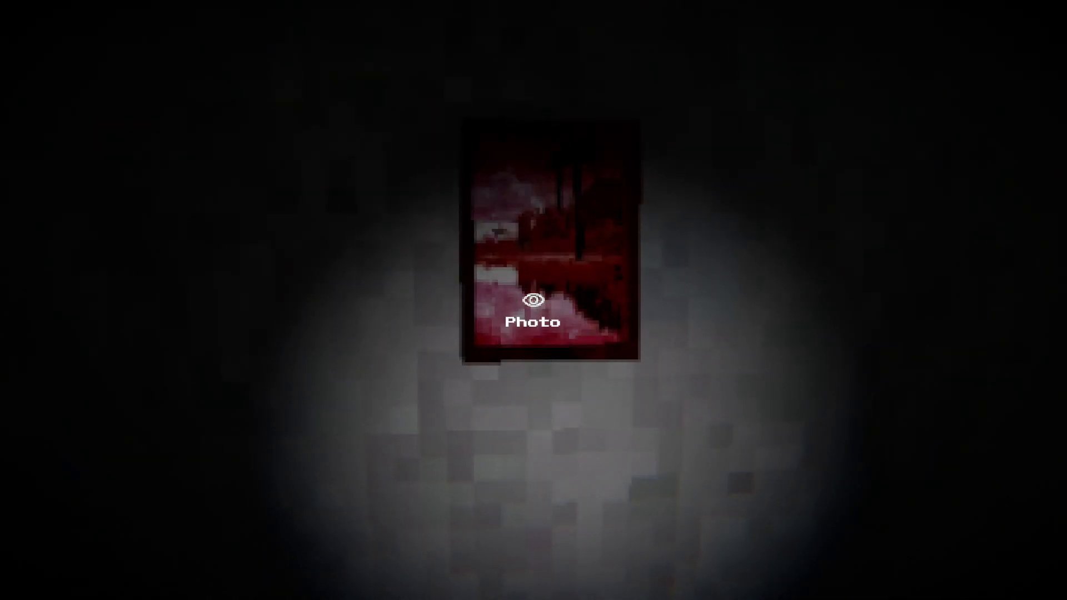
click(535, 312)
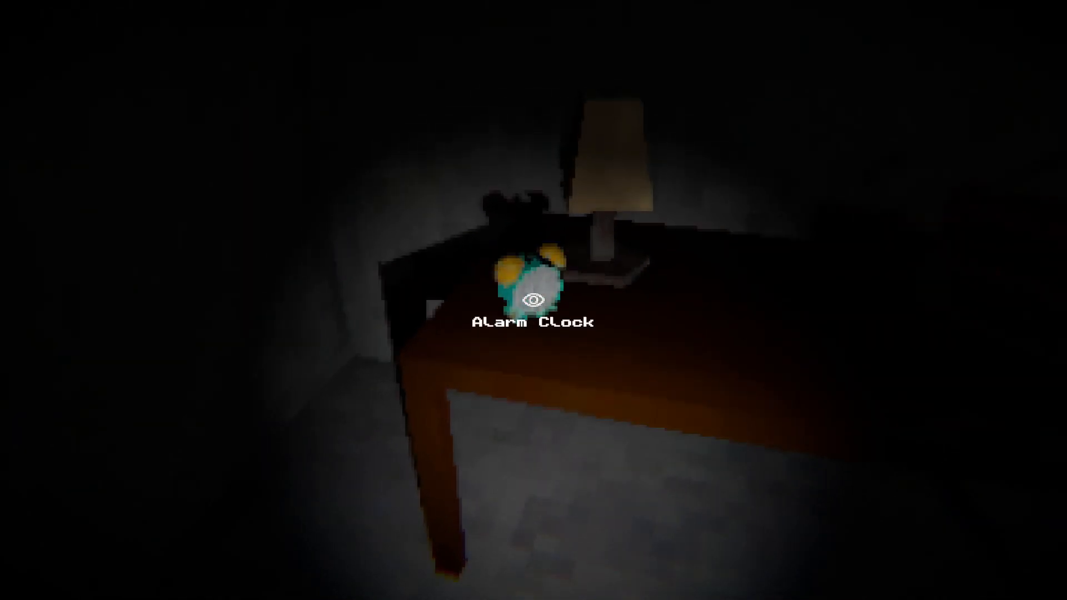
click(535, 298)
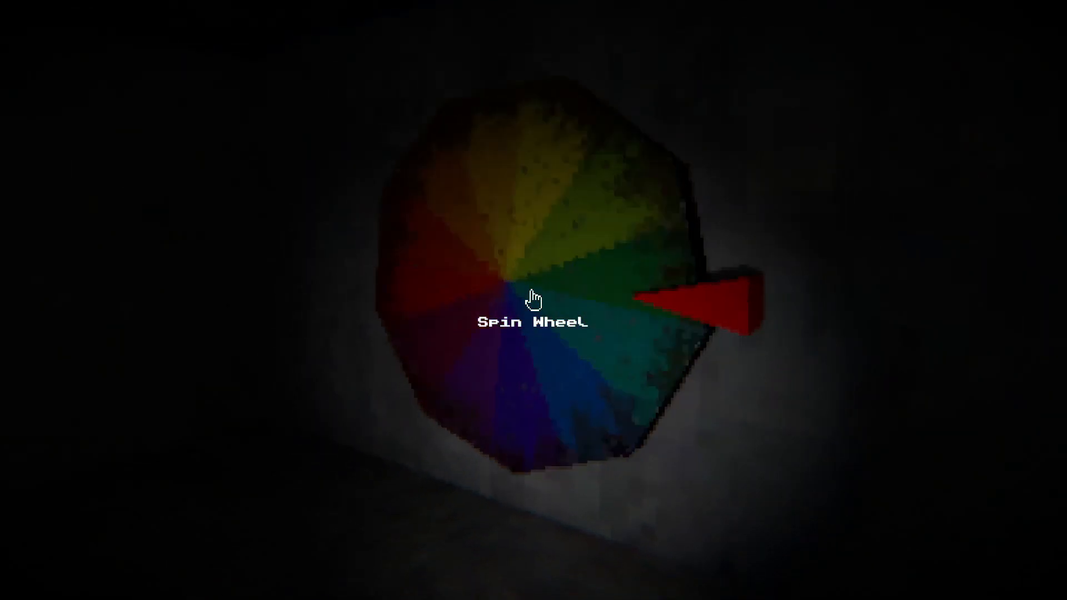
click(534, 298)
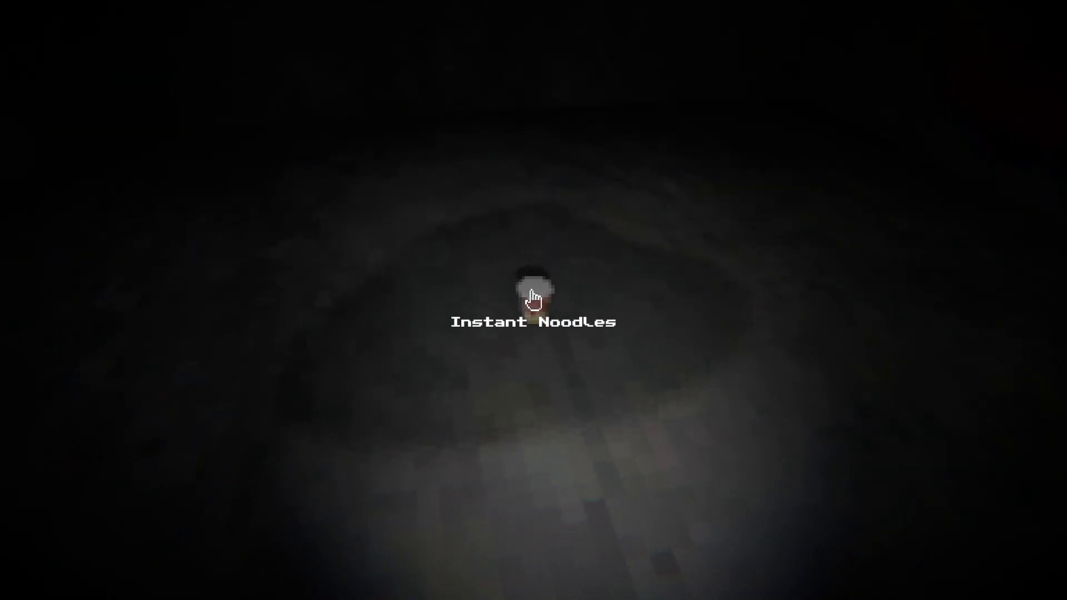
click(532, 289)
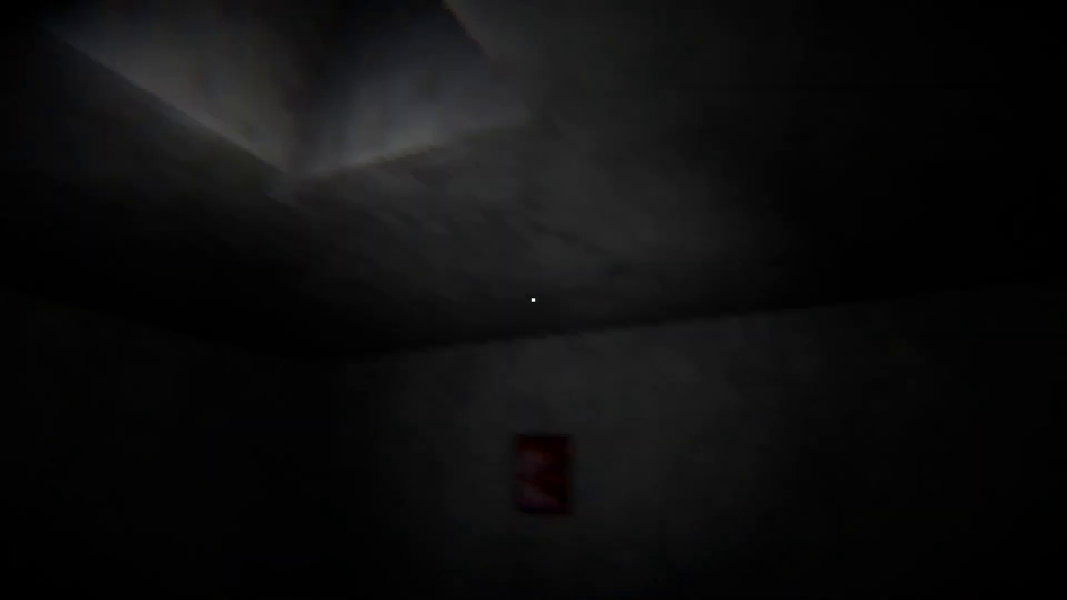
mouse_move(533, 300)
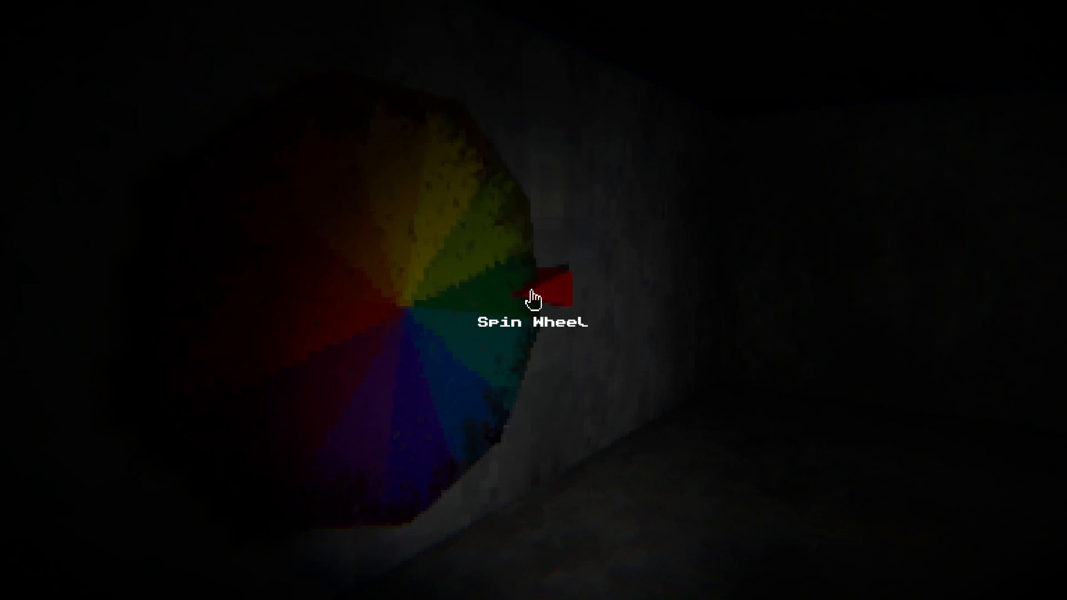
click(532, 299)
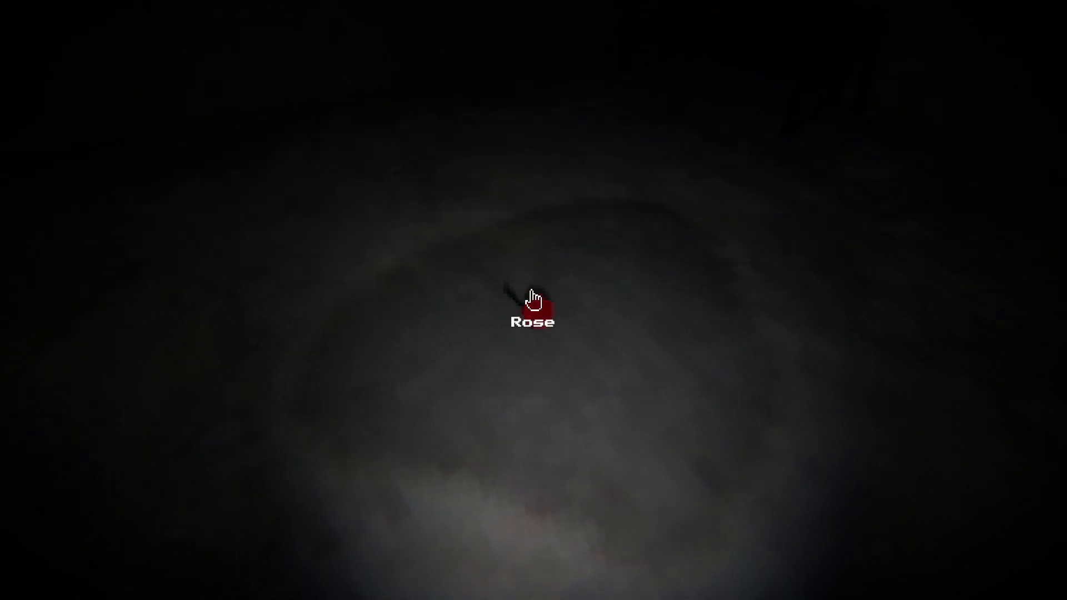
click(533, 319)
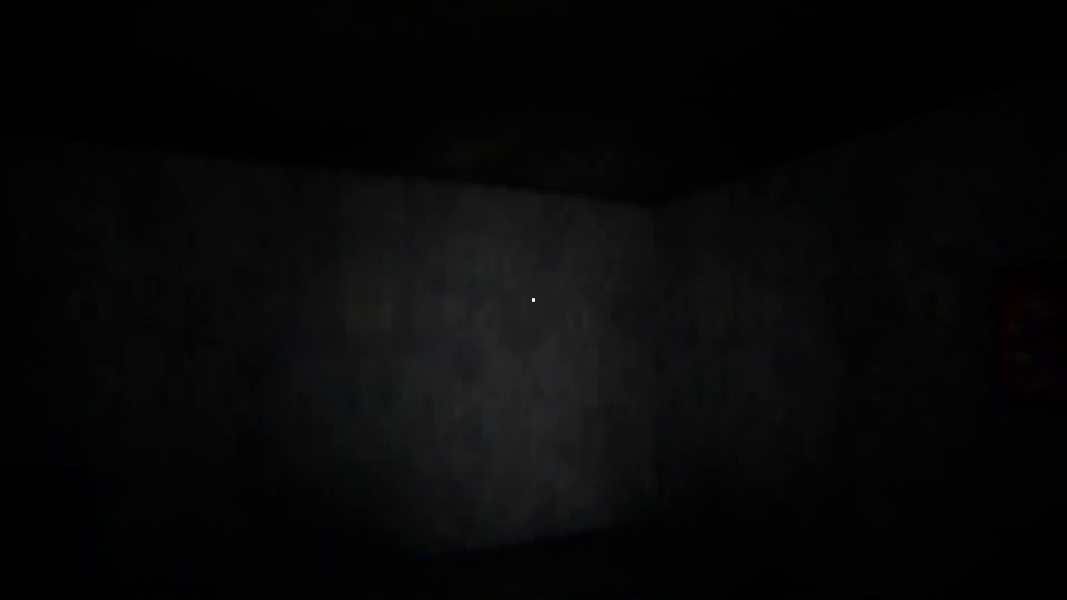
click(532, 307)
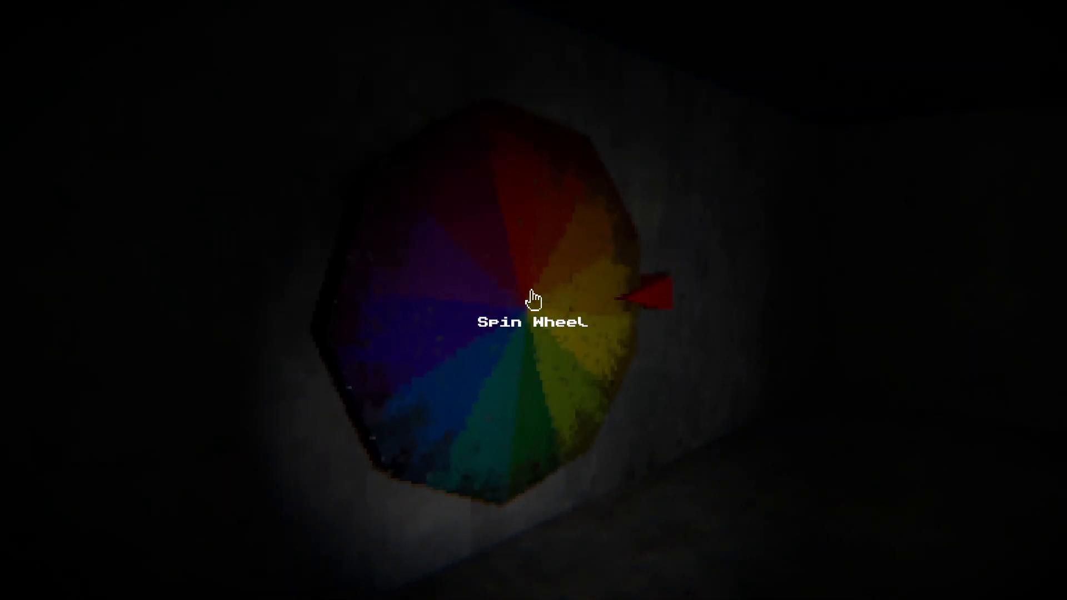
click(533, 298)
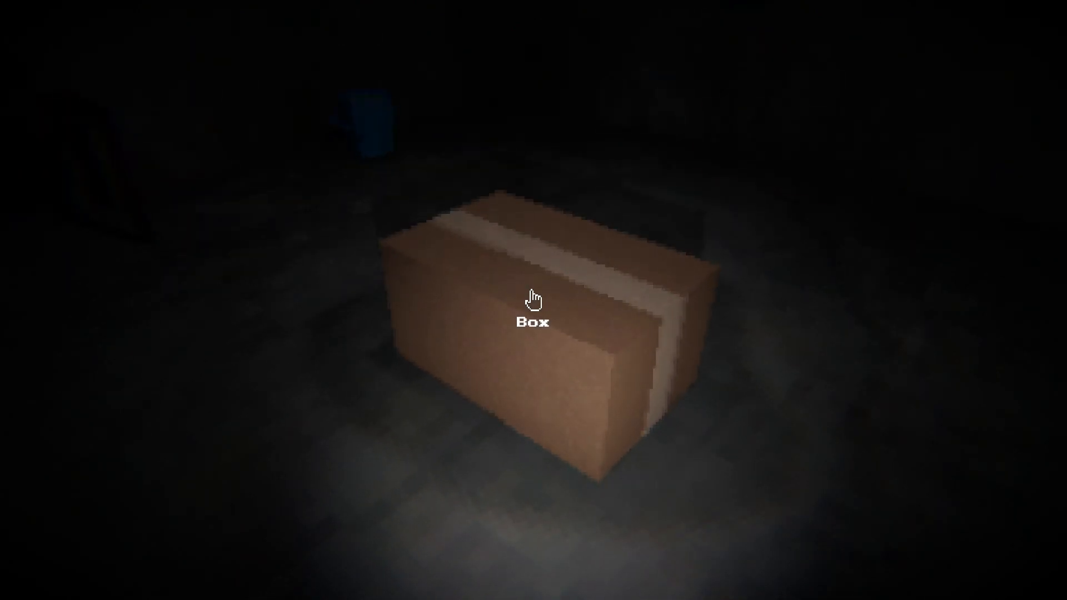
click(534, 299)
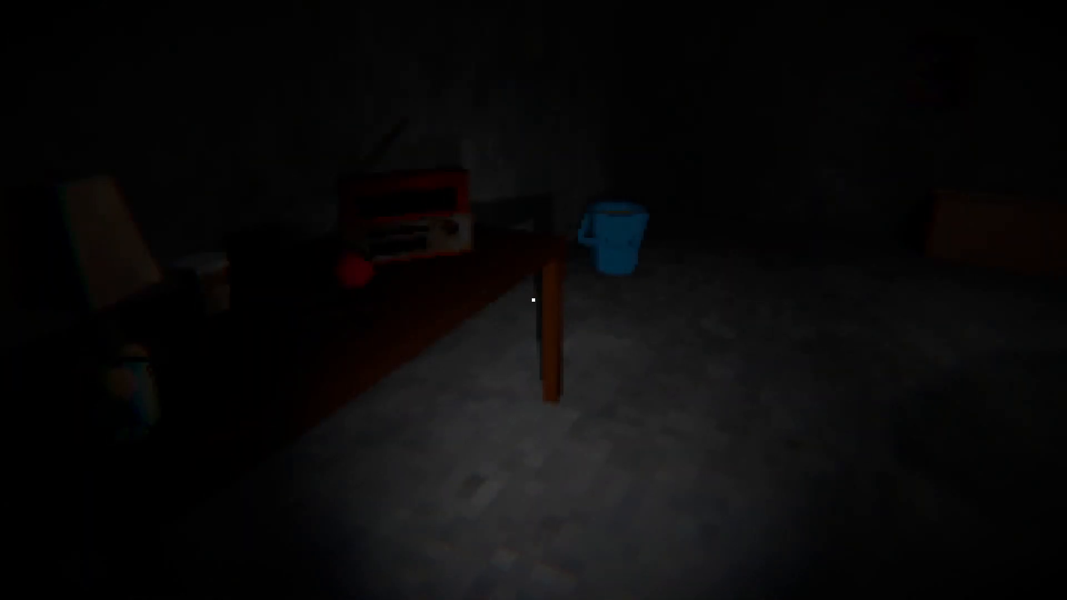
mouse_move(533, 300)
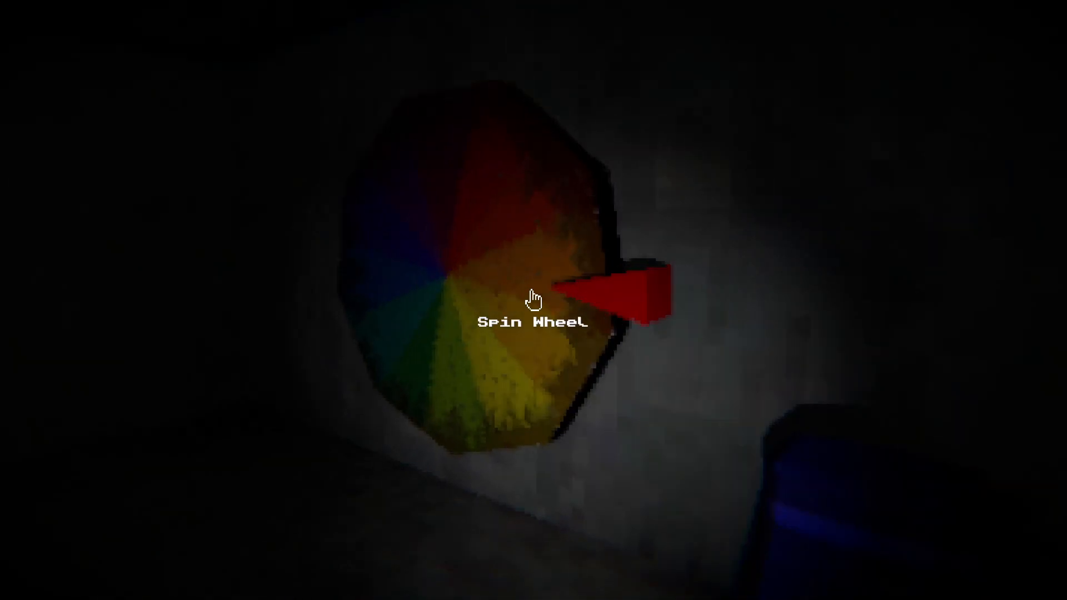
click(532, 299)
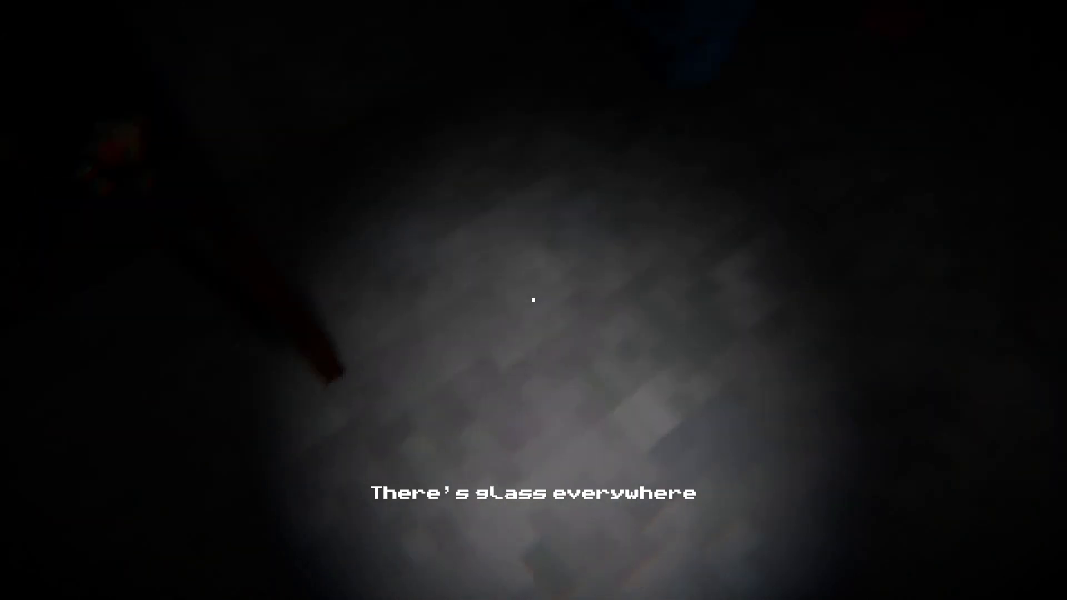
mouse_move(534, 300)
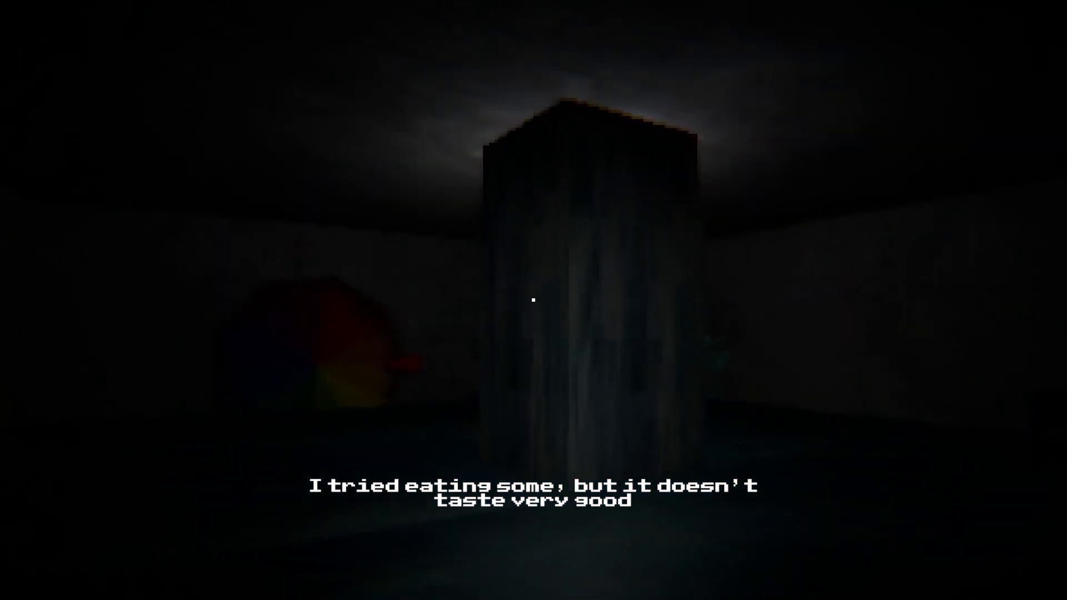
mouse_move(534, 300)
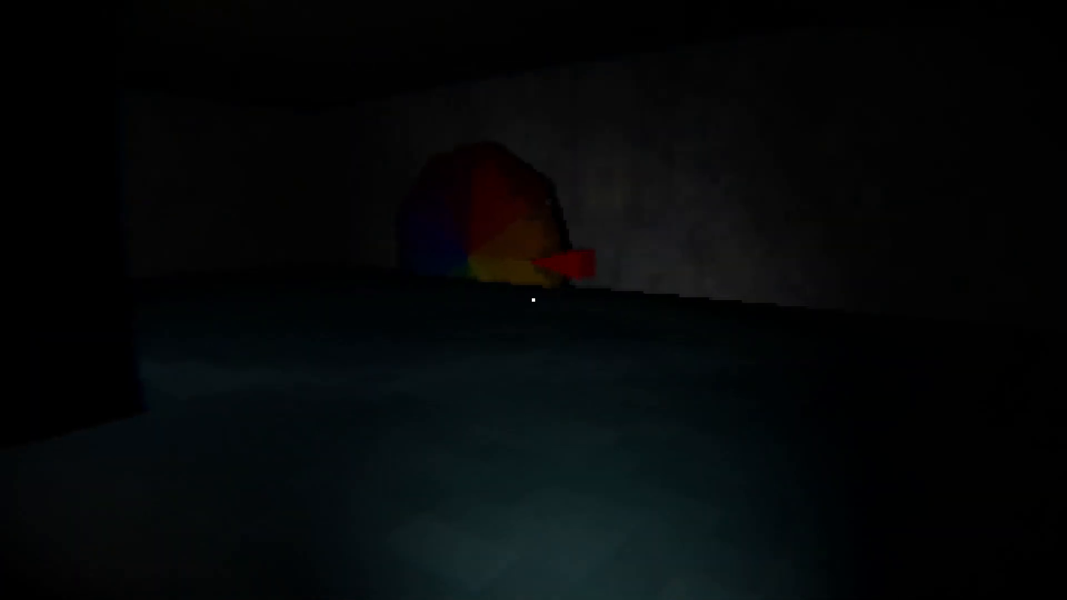